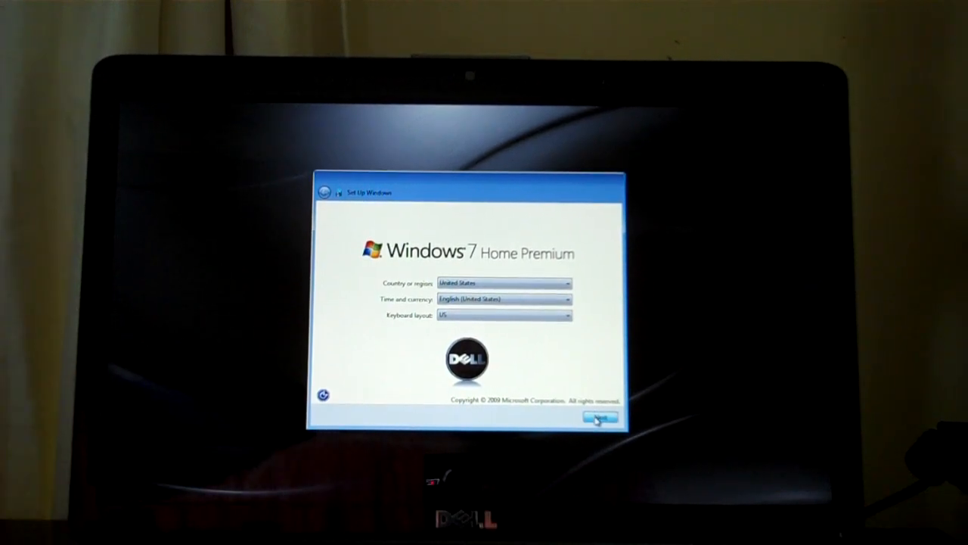
Step: Accept the United States and English keyboard defaults, then enter a user name
click(600, 418)
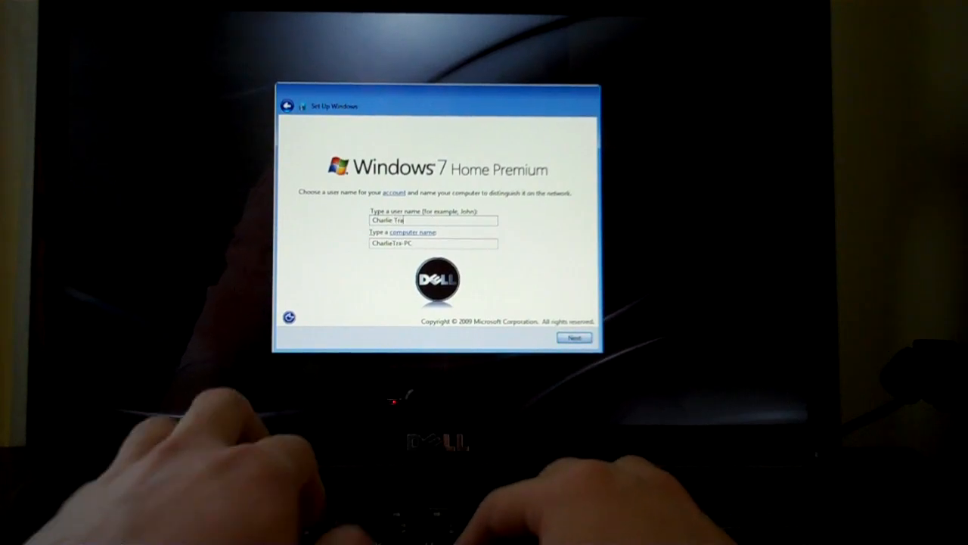
text(n)
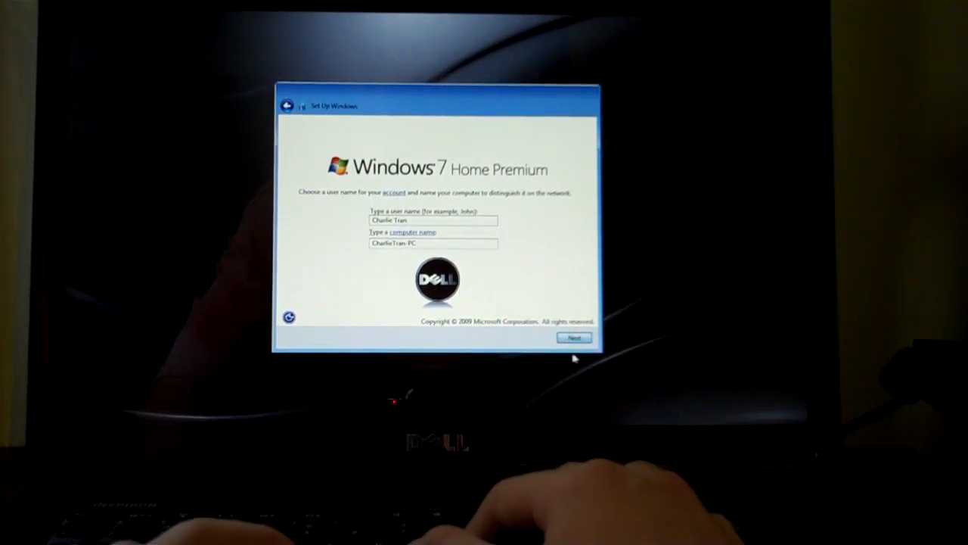
Step: Set and confirm the account password with the hint 'Zip Windows or Toshiba'
click(573, 337)
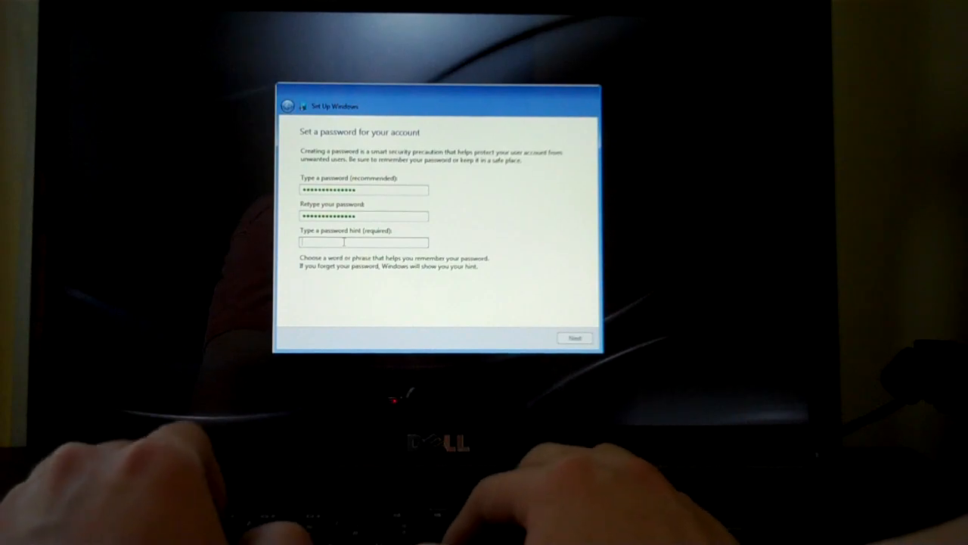
text(Zip Windows or)
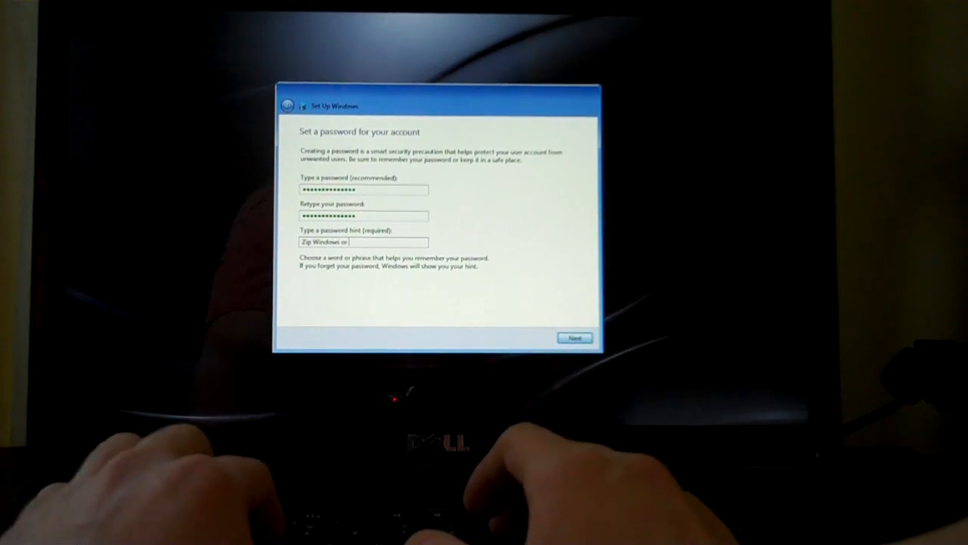
text(Toshiba)
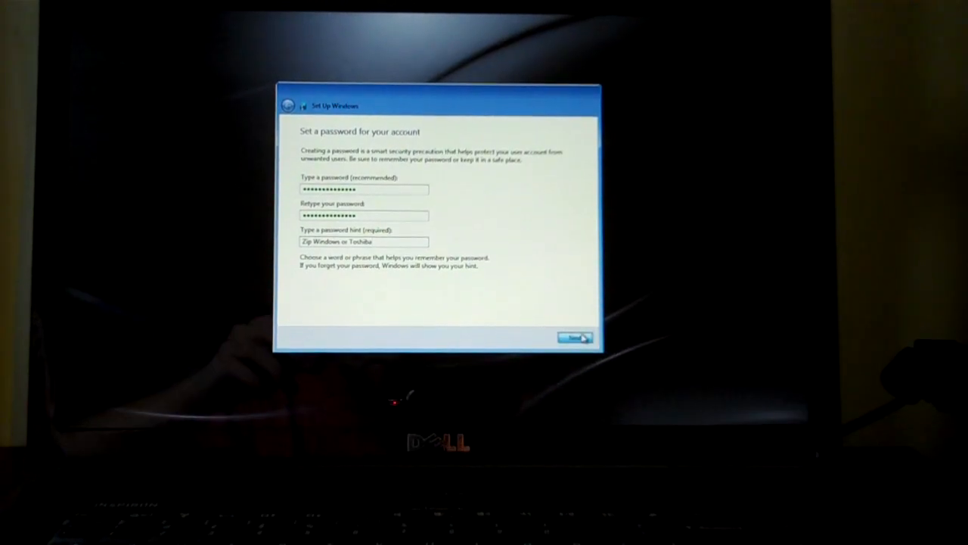
Step: Accept both the Microsoft Windows and Dell license terms and continue
click(575, 338)
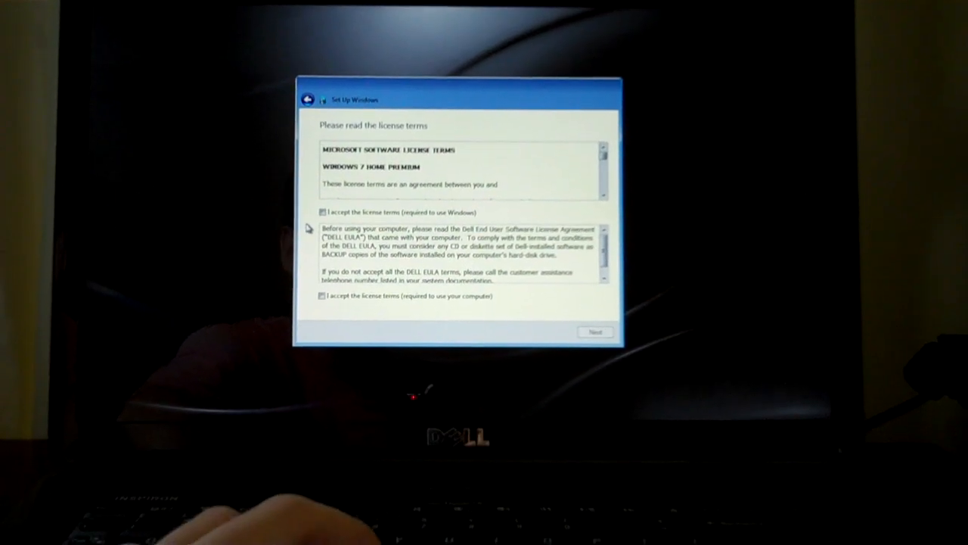
click(323, 217)
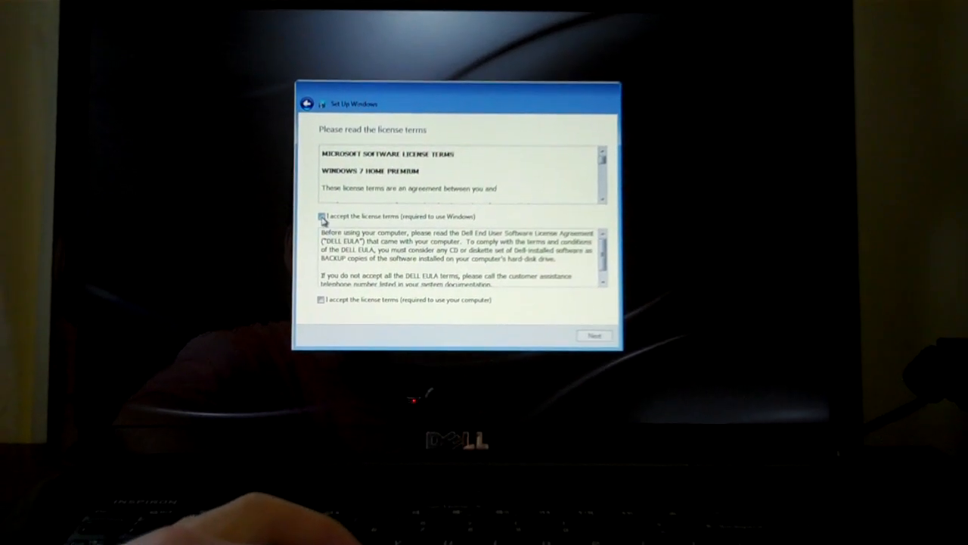
click(321, 217)
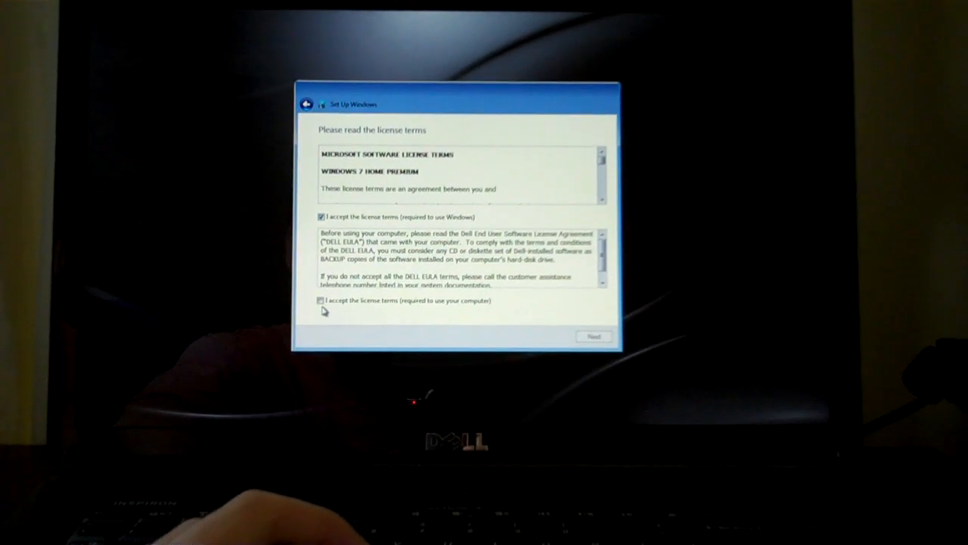
click(320, 300)
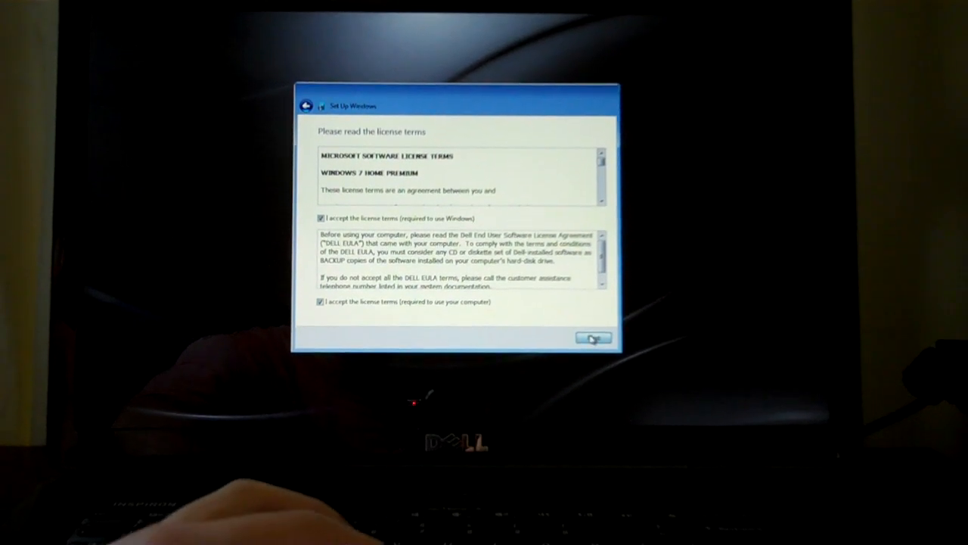
click(594, 338)
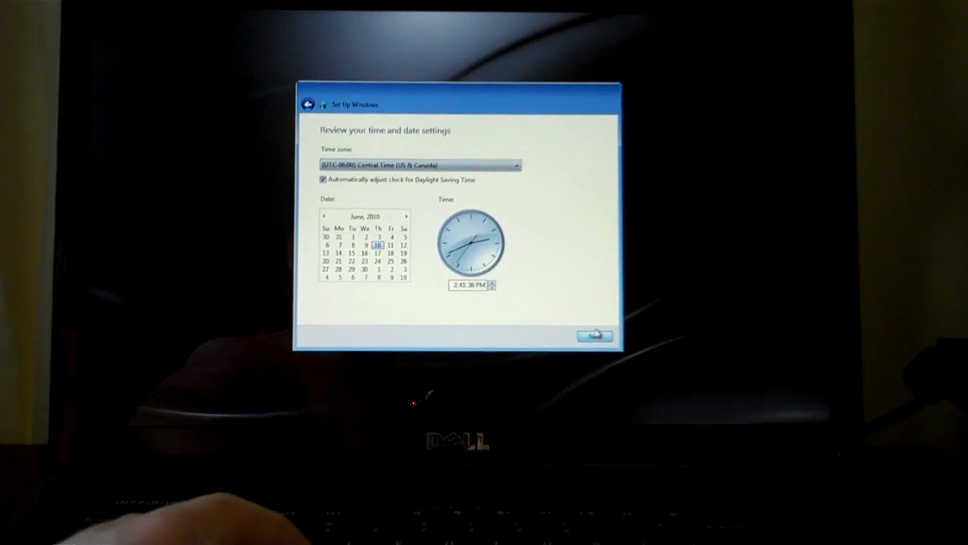
Step: Connect to the secured wireless network using its security key, connecting automatically
click(595, 335)
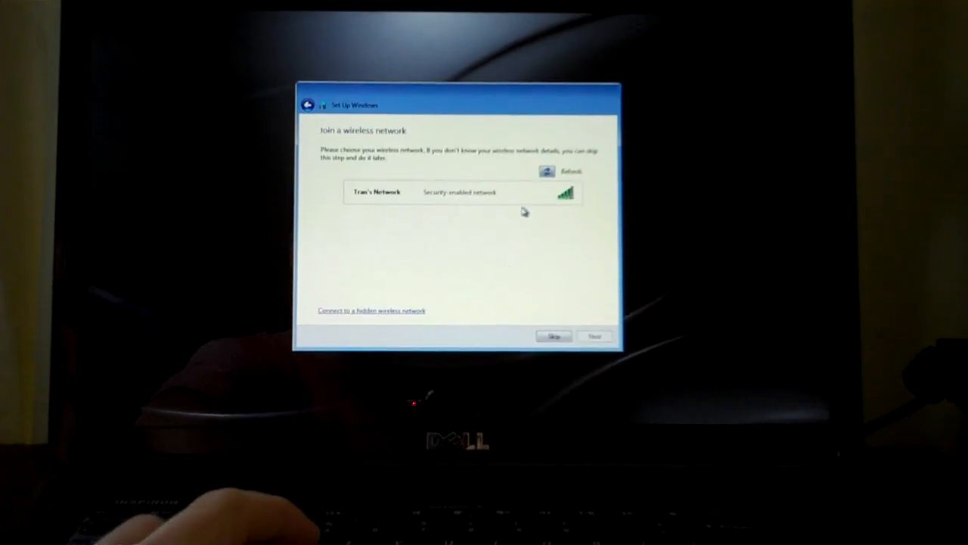
click(377, 192)
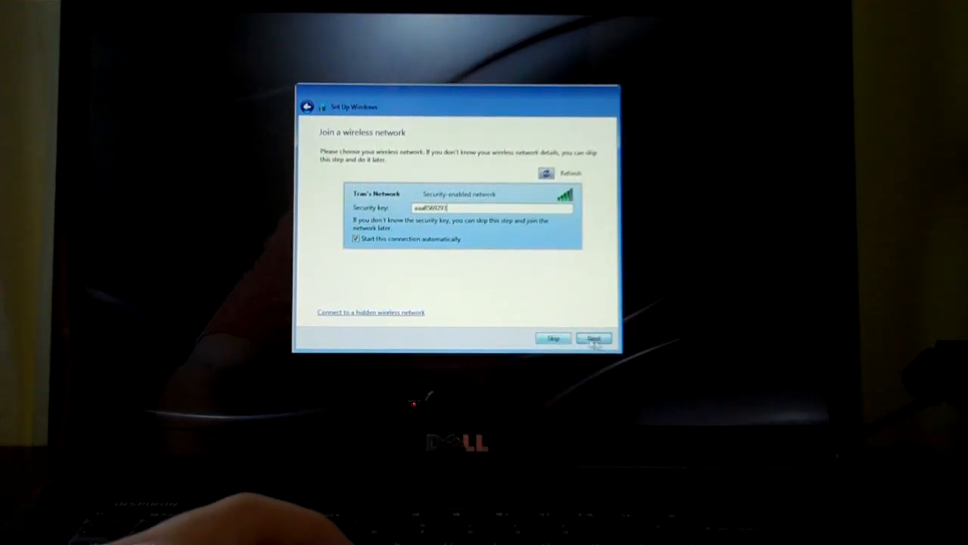
click(594, 337)
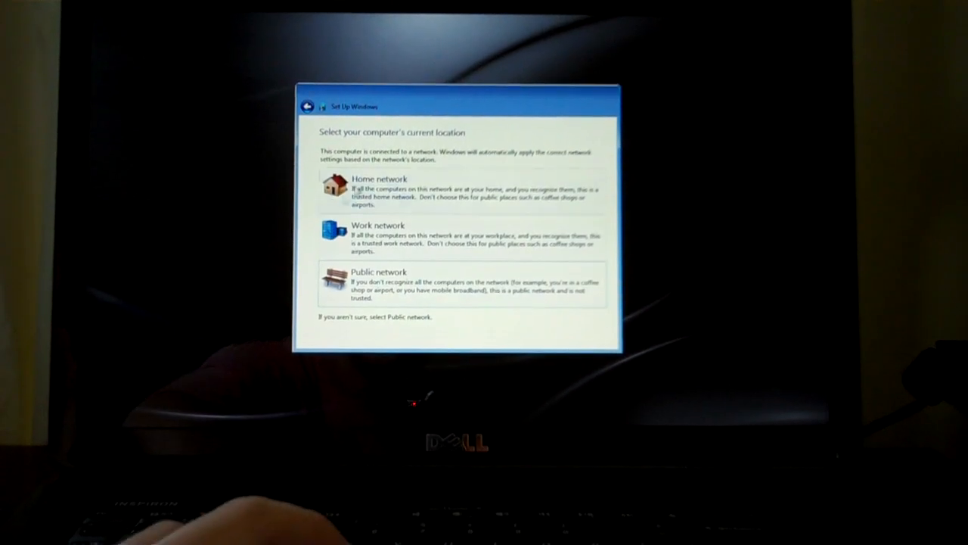
Step: Choose Home network as the computer's current location
click(378, 189)
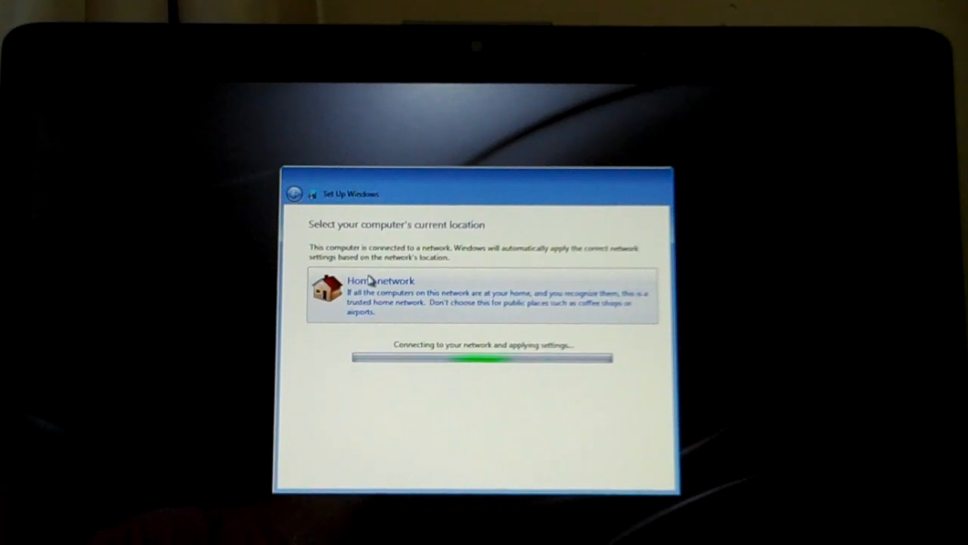
click(380, 281)
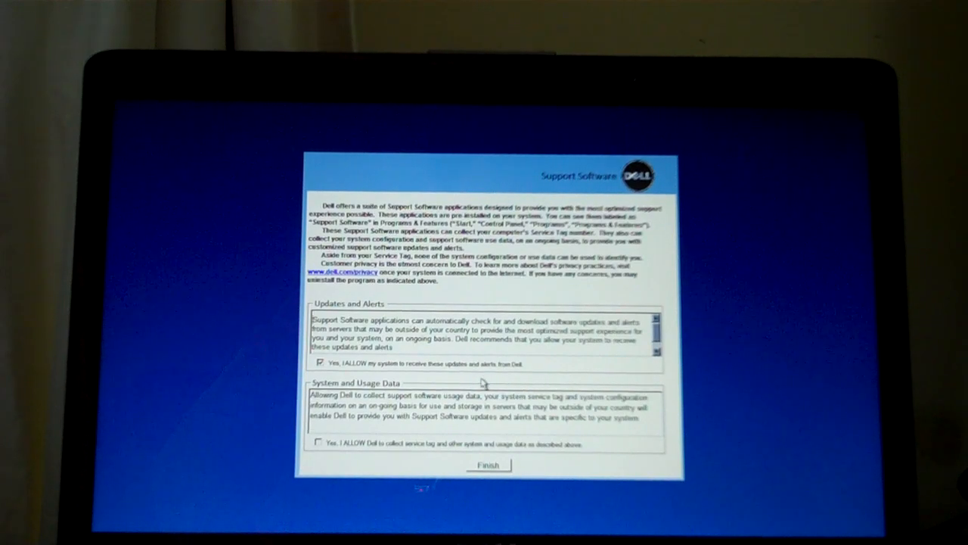
mouse_move(352, 458)
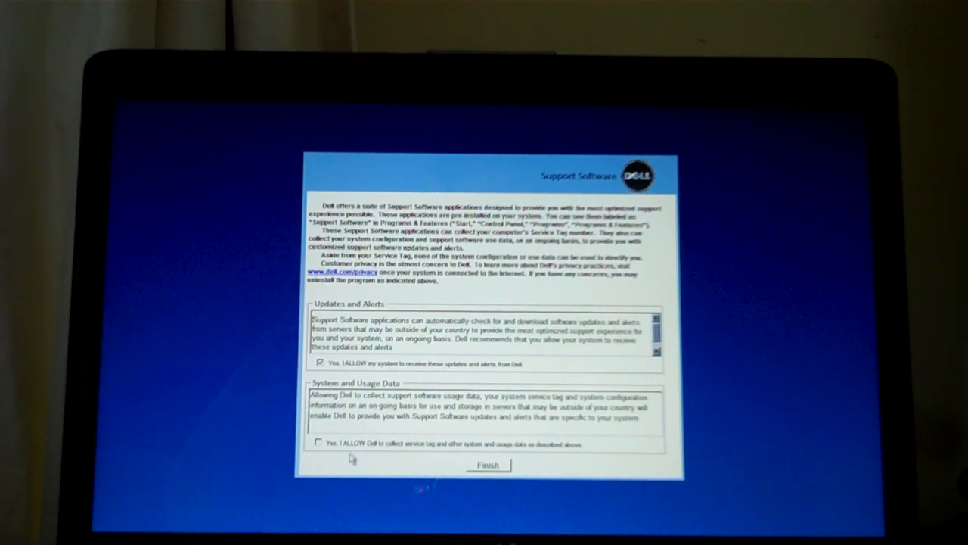
mouse_move(339, 449)
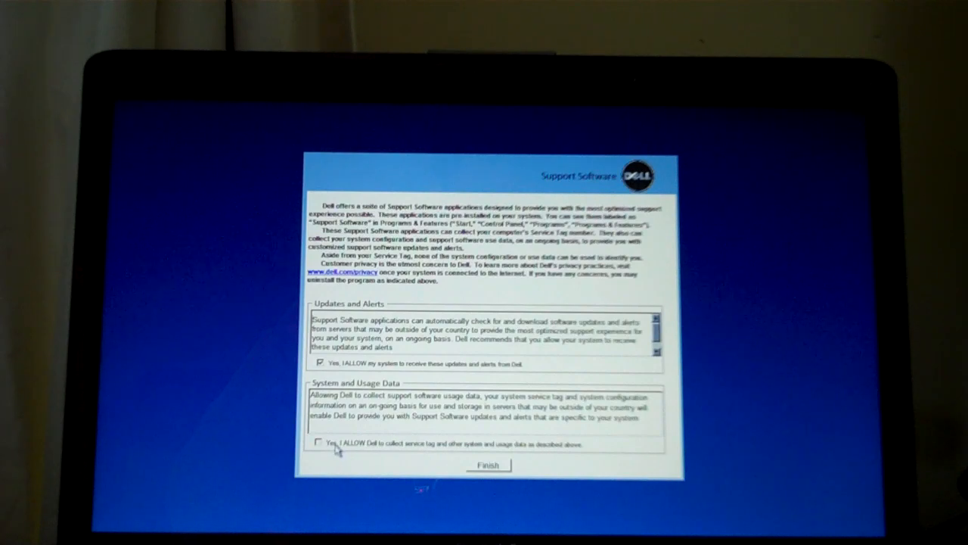
Step: Approve the UAC prompt, leave usage-data sharing unchecked, and finish Dell Support Software
click(319, 444)
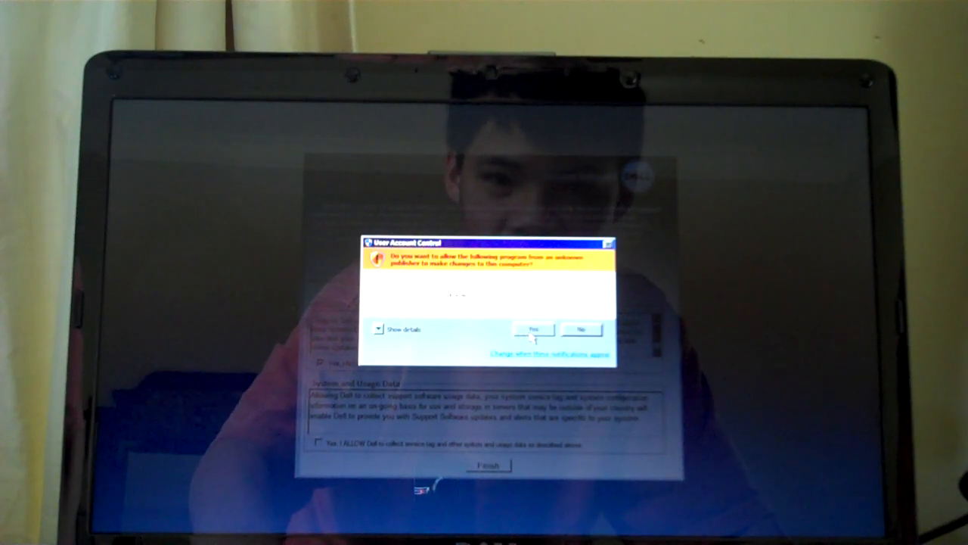
click(535, 329)
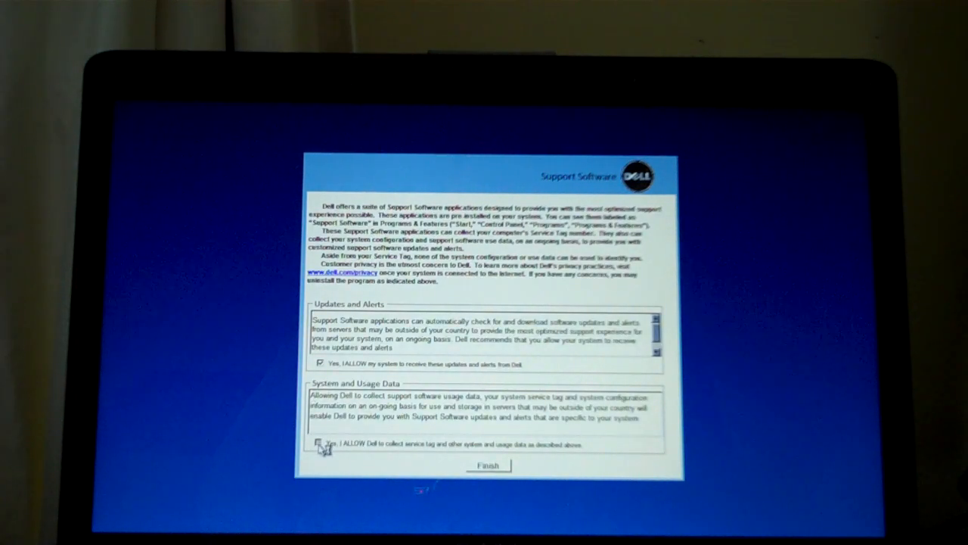
click(317, 443)
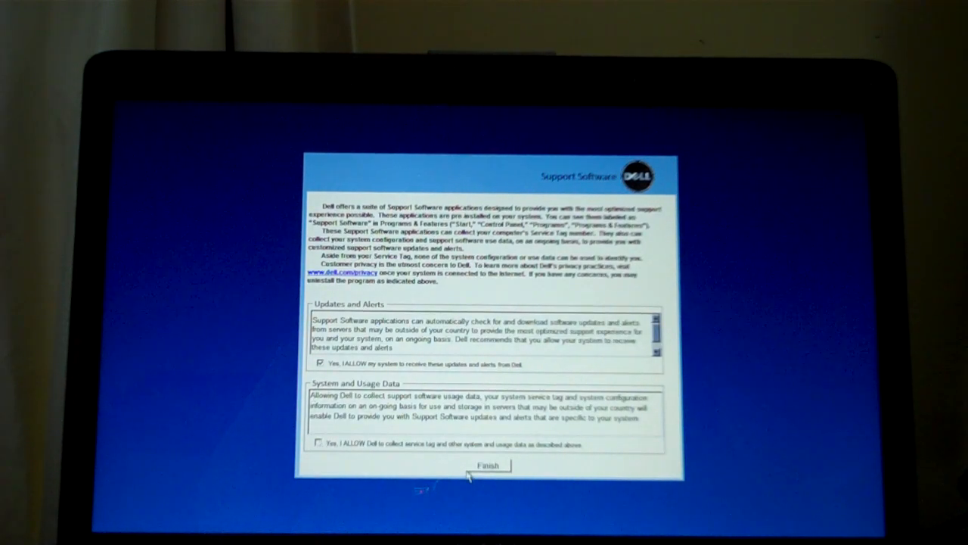
click(489, 465)
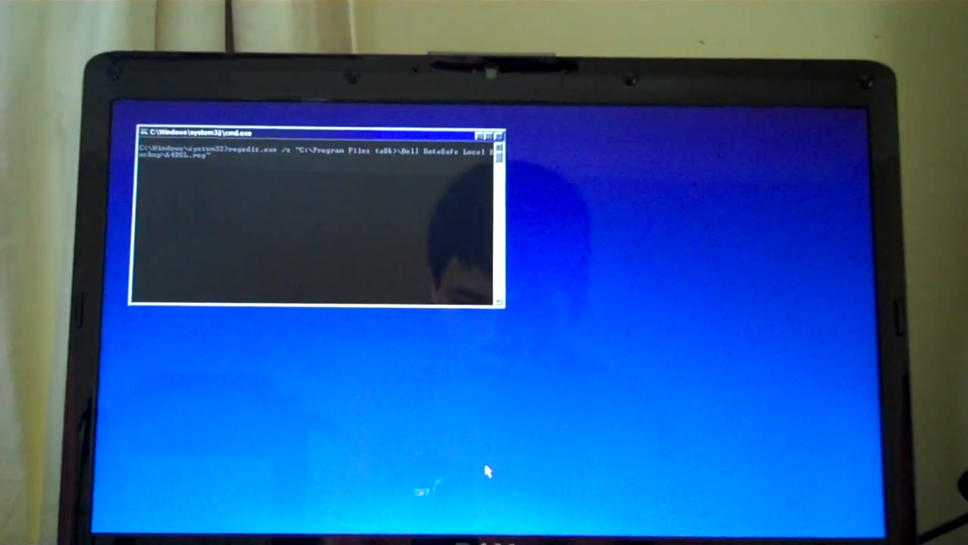